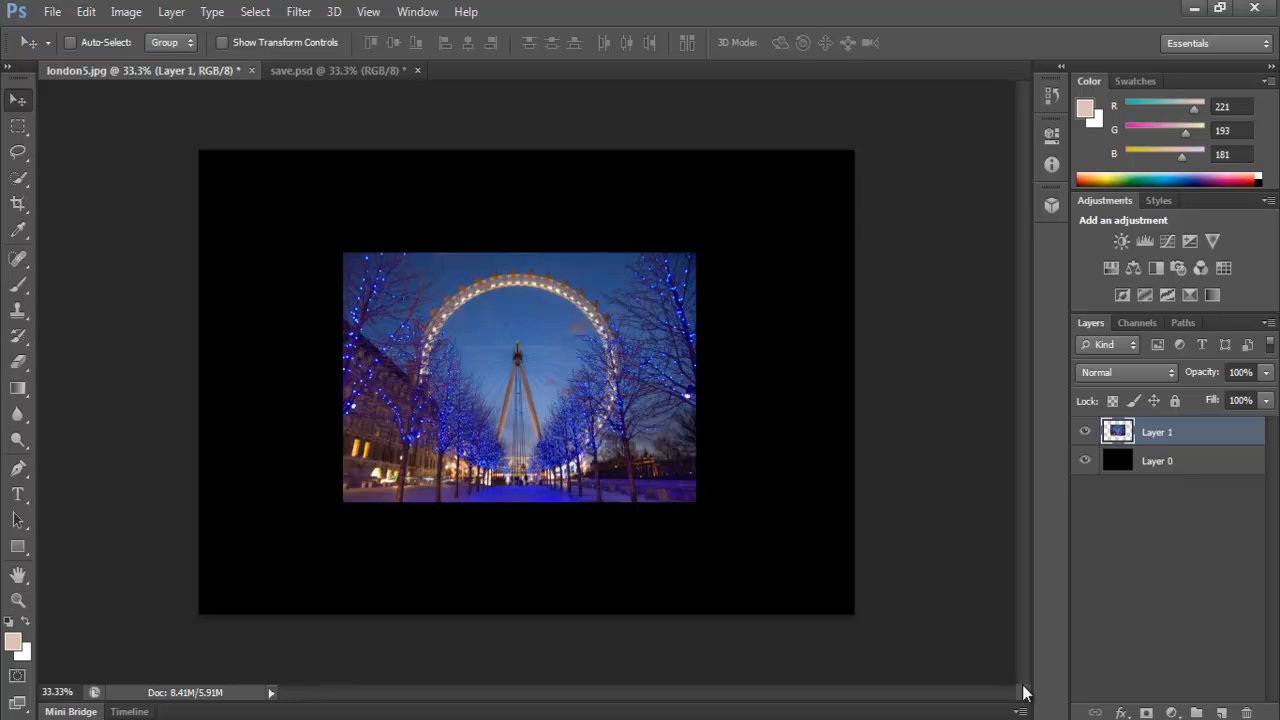
pyautogui.moveTo(936, 144)
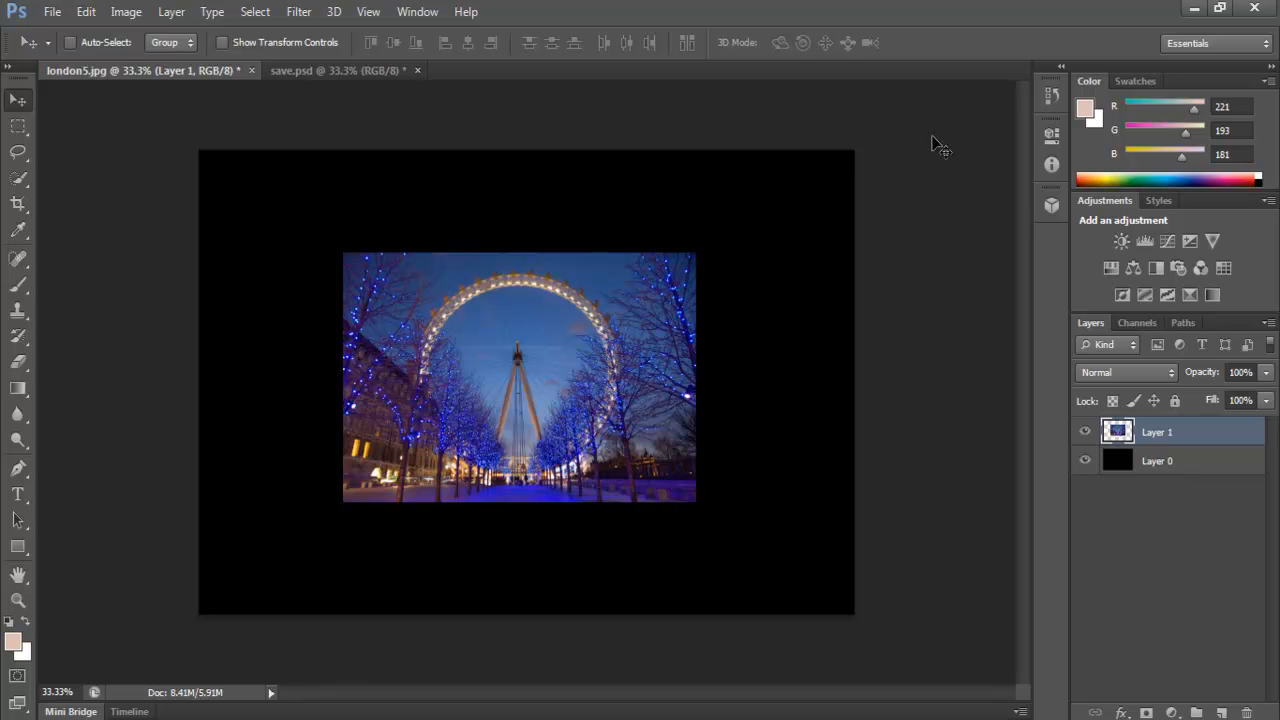
pyautogui.moveTo(668, 112)
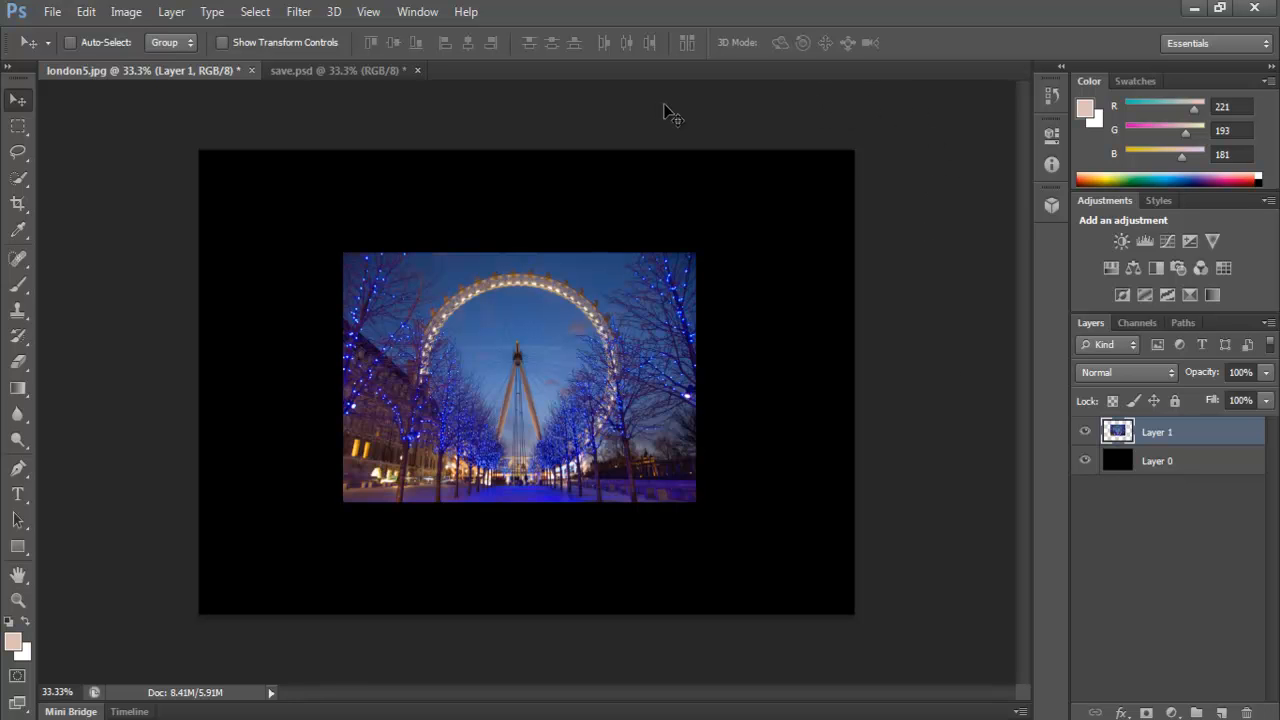
pyautogui.moveTo(136, 216)
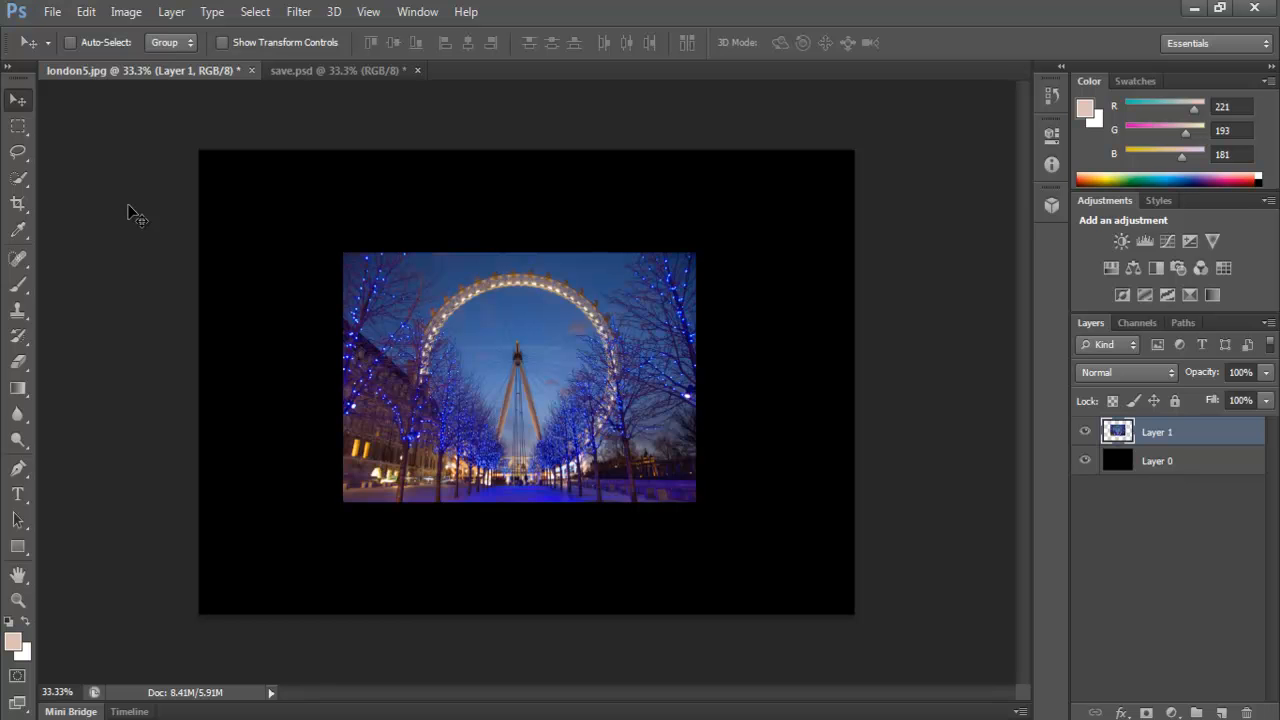
# - Choose a lighter interface Color Theme swatch in the Interface preferences and confirm
pyautogui.click(84, 12)
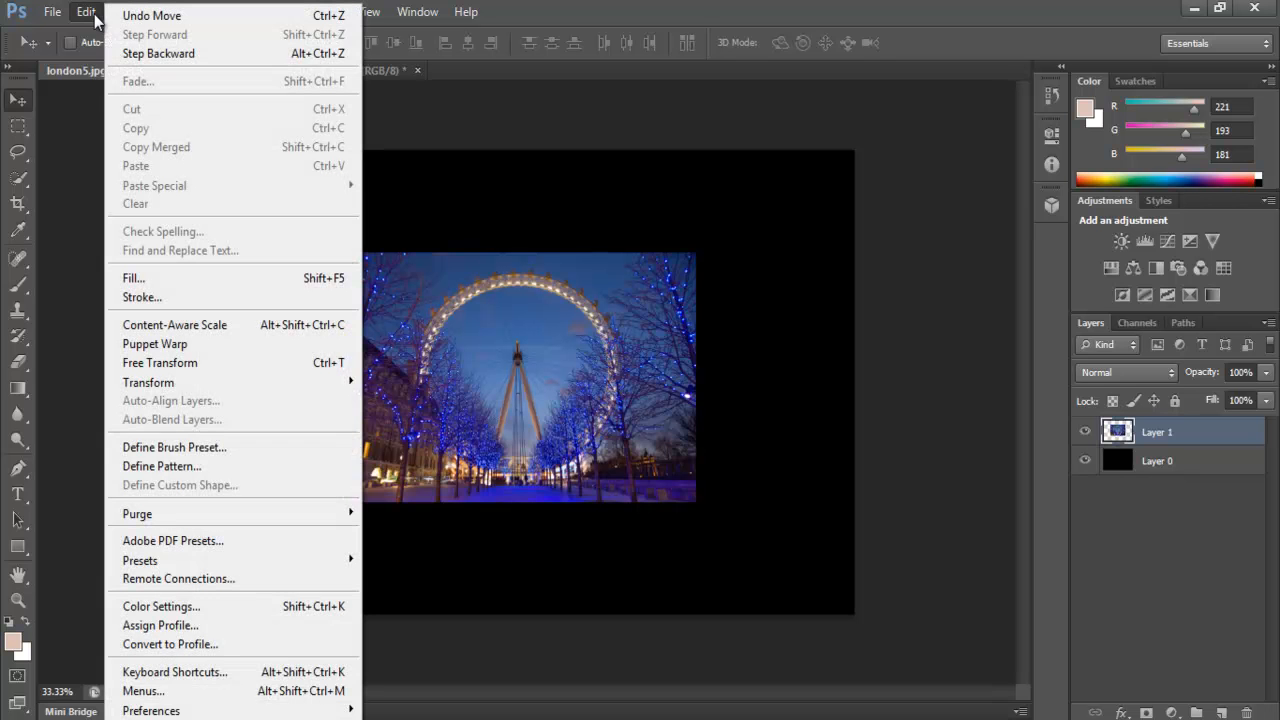
pyautogui.moveTo(152, 710)
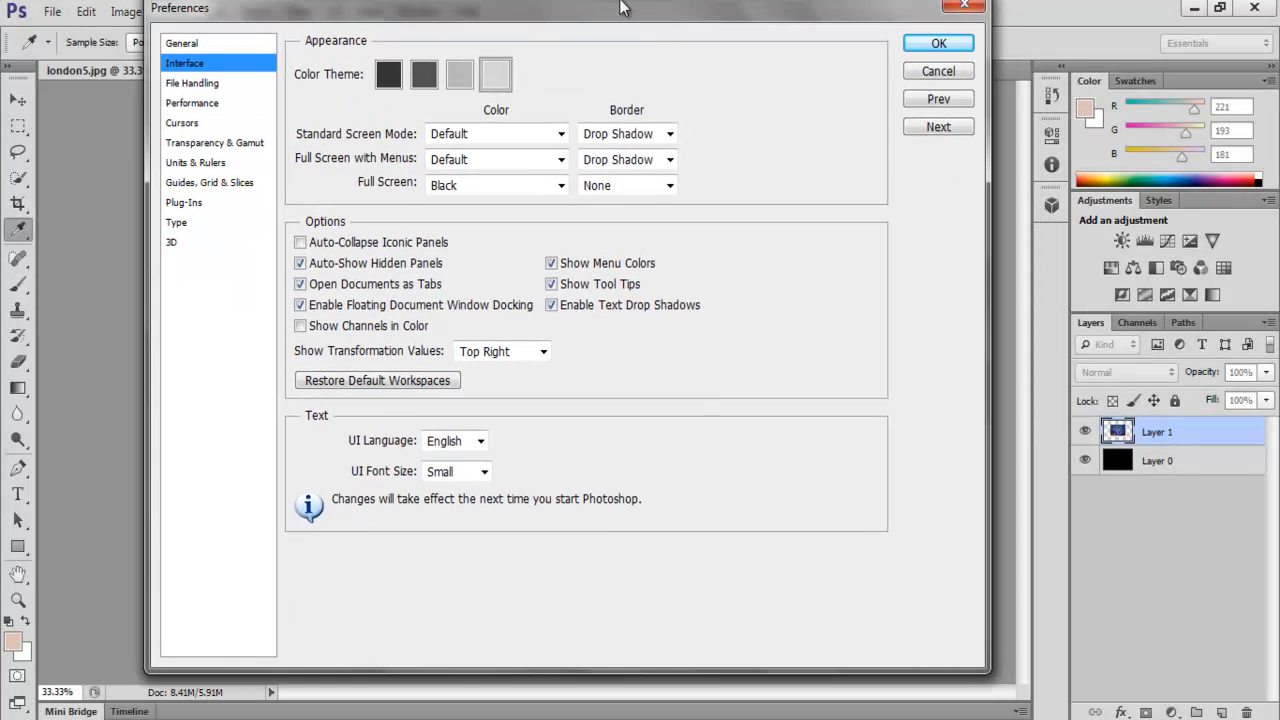
pyautogui.click(936, 42)
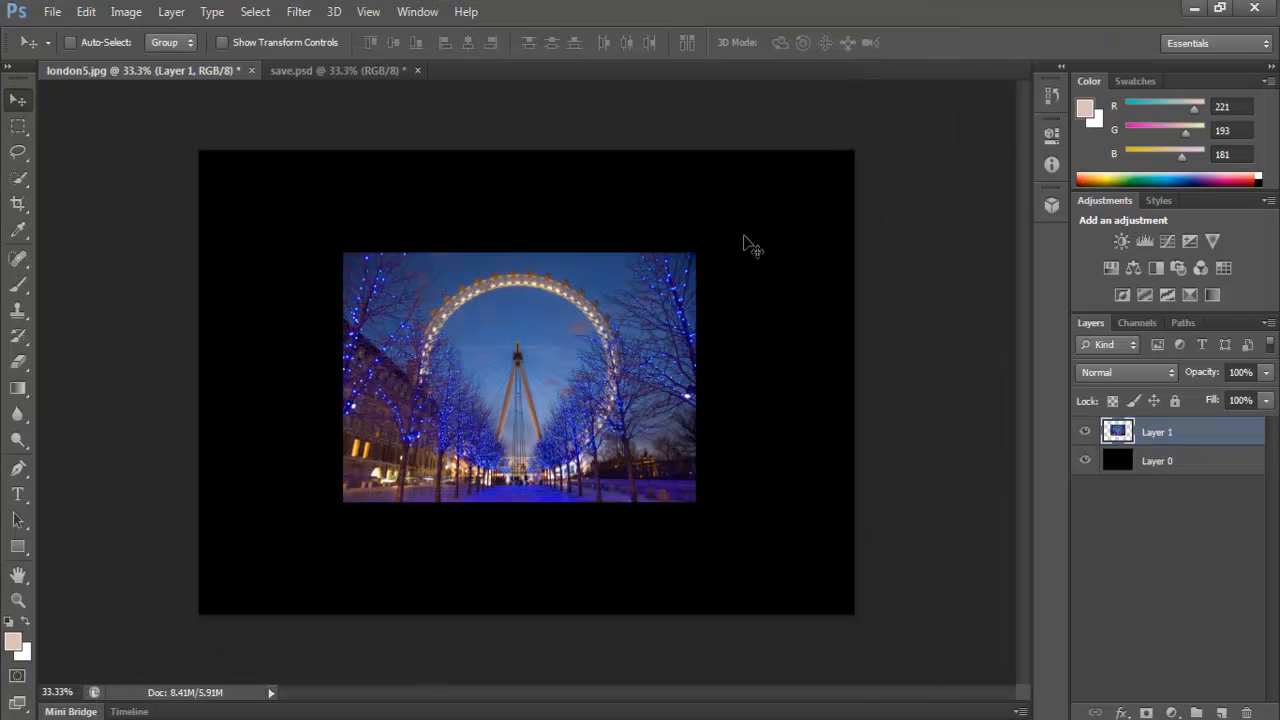
pyautogui.moveTo(572, 272)
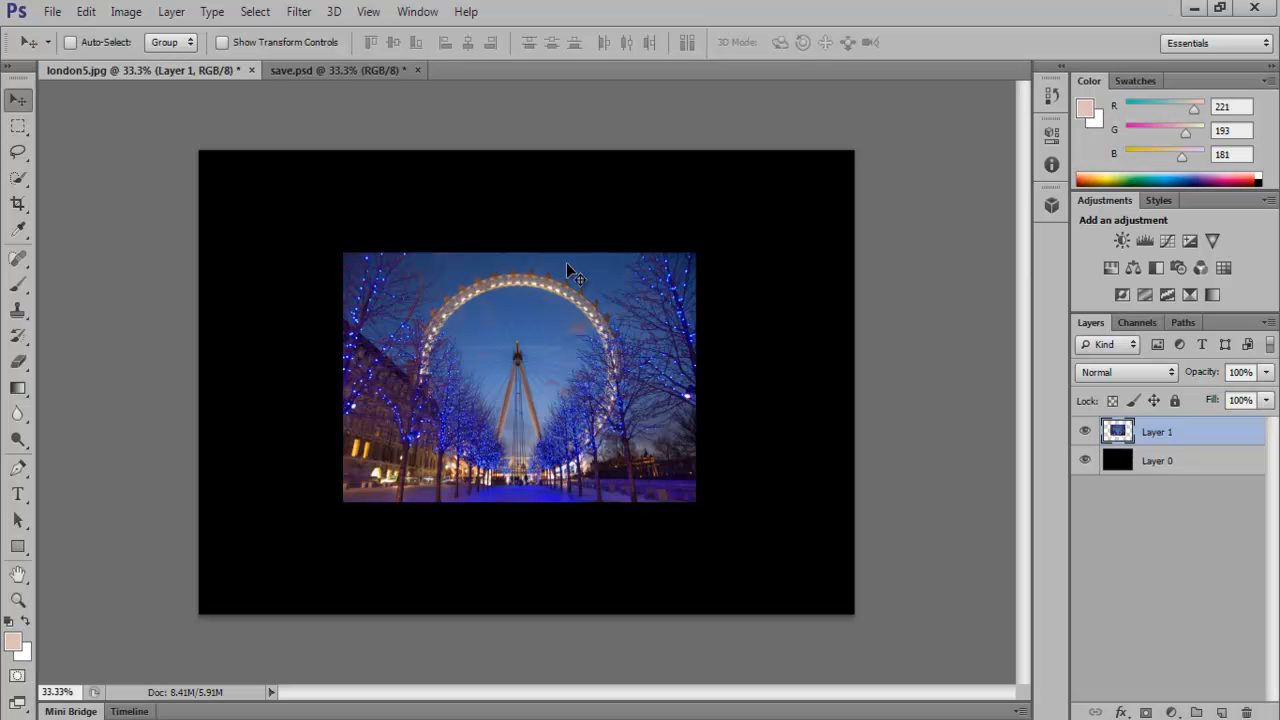
pyautogui.moveTo(650, 412)
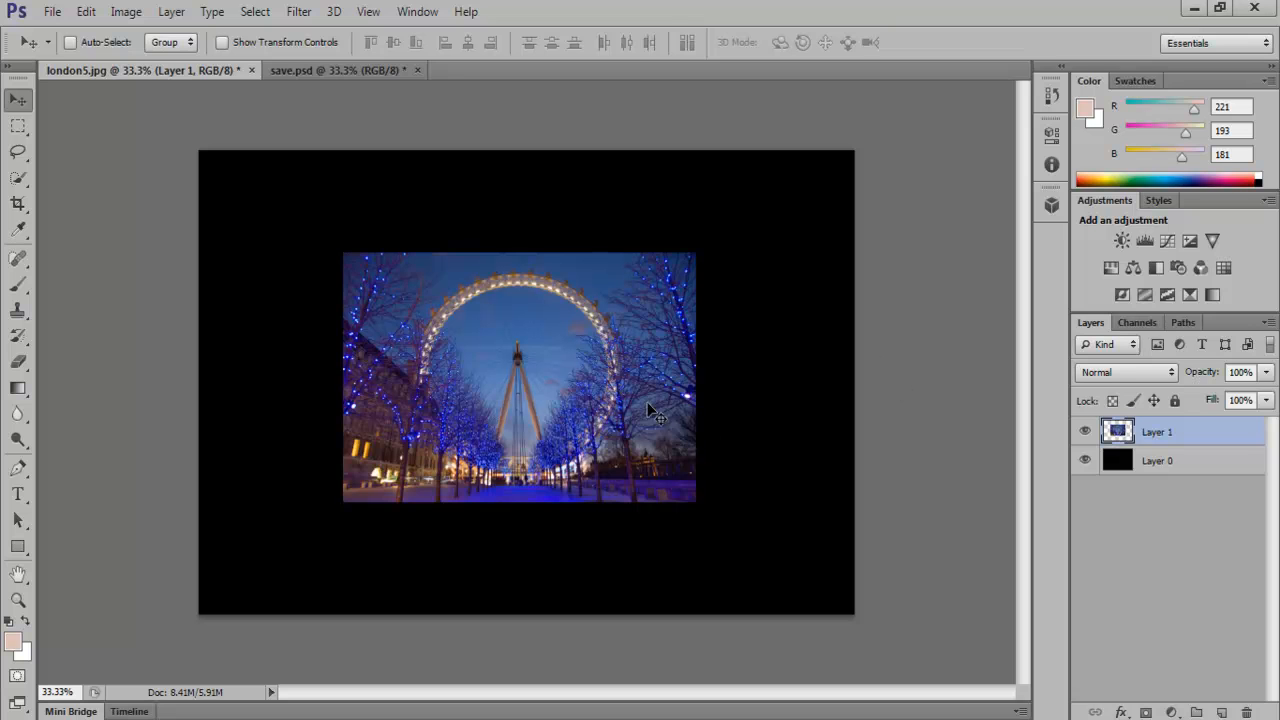
pyautogui.moveTo(852, 126)
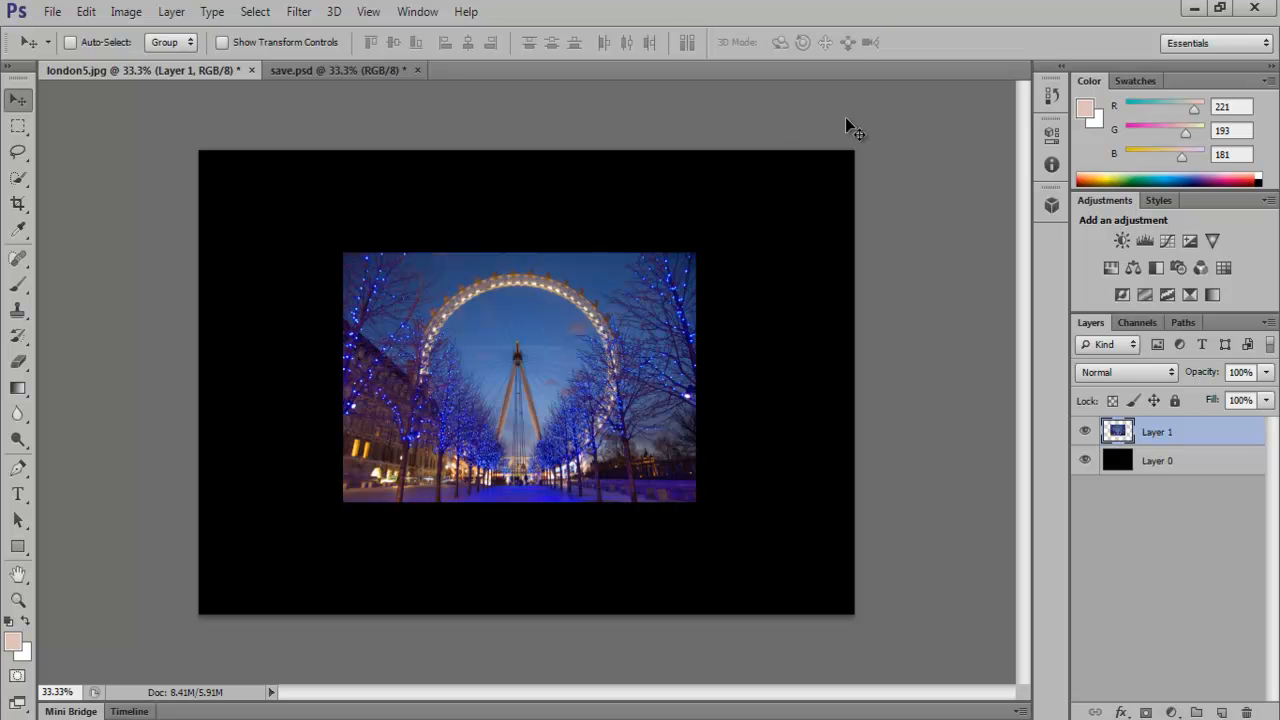
pyautogui.rightClick(850, 130)
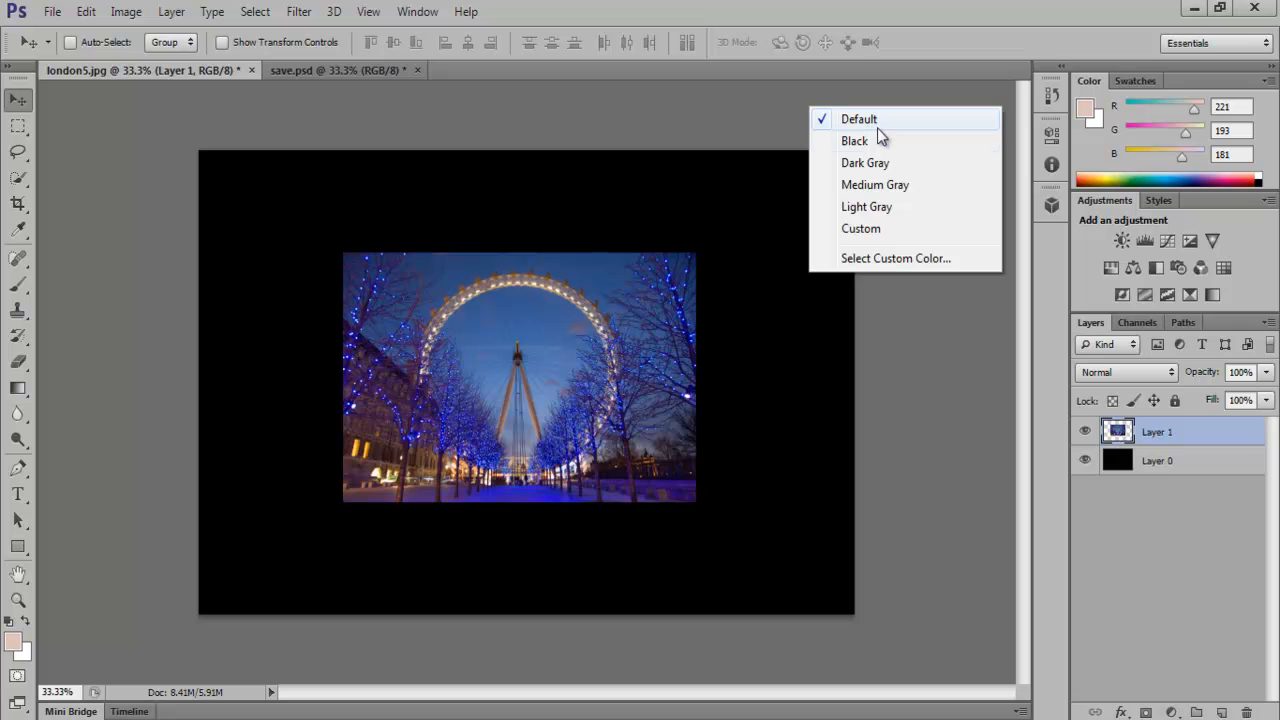
pyautogui.moveTo(866, 206)
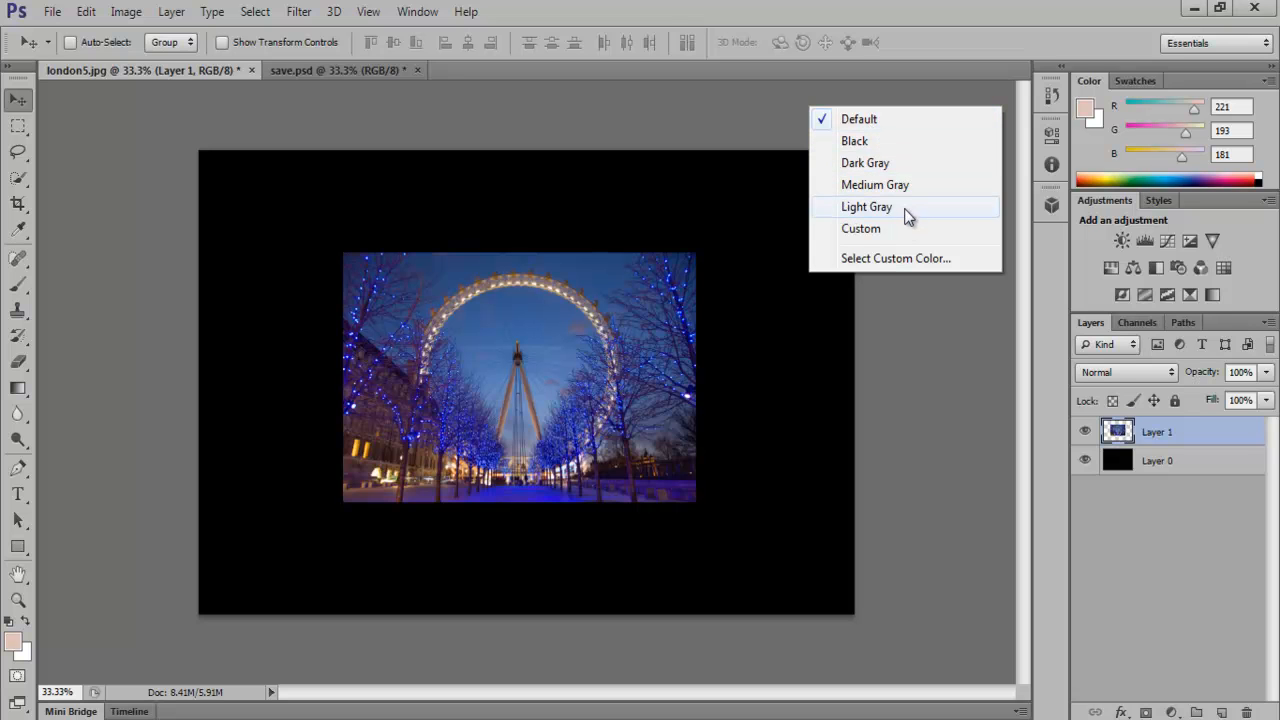
pyautogui.moveTo(900, 140)
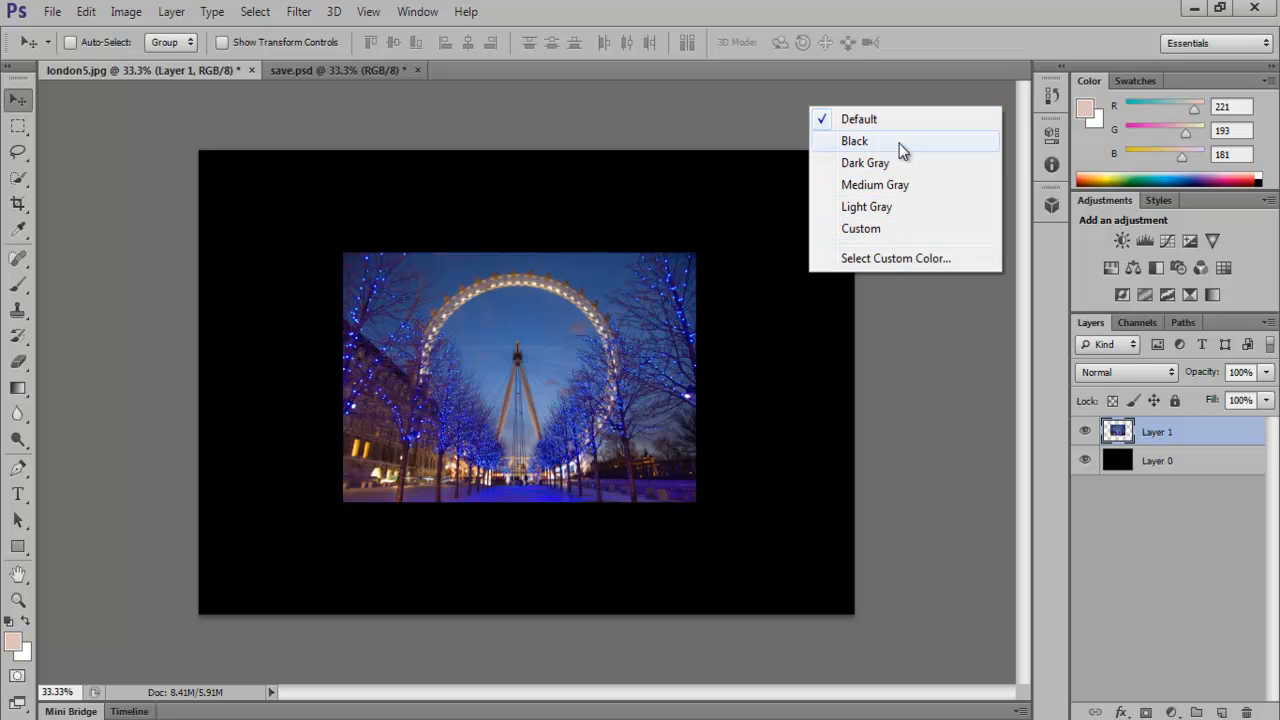
pyautogui.moveTo(908, 268)
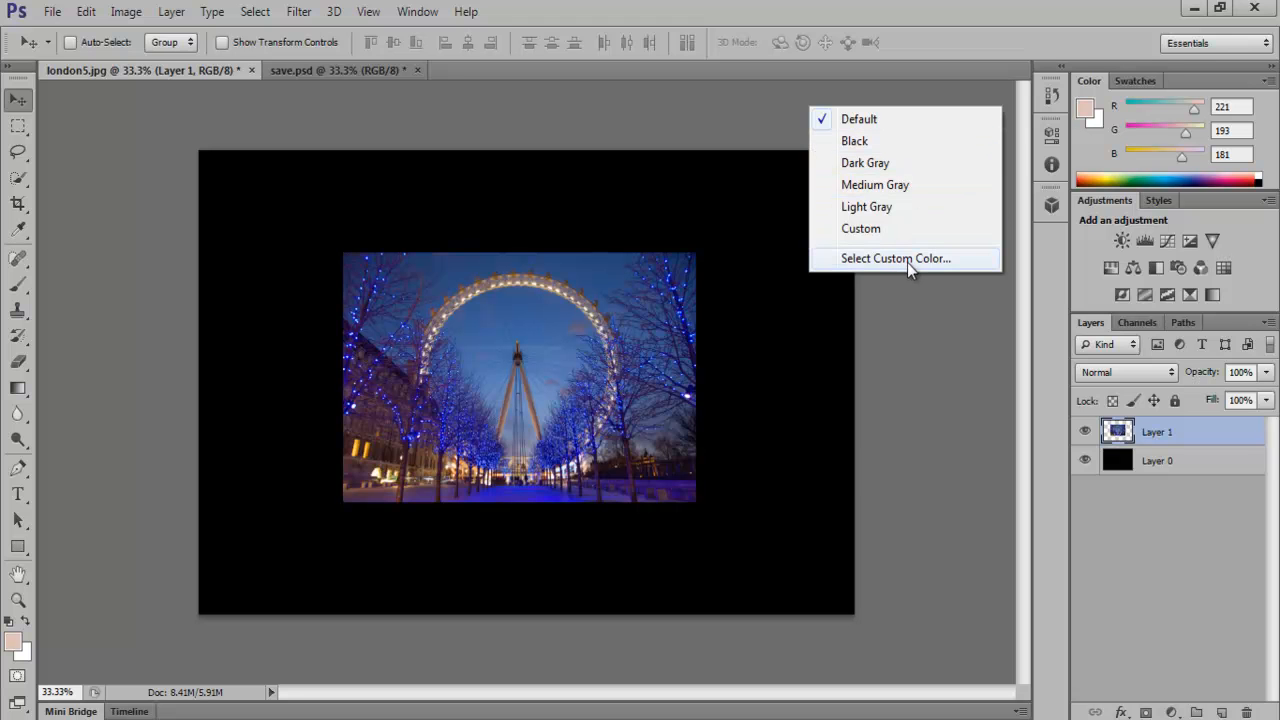
pyautogui.click(896, 258)
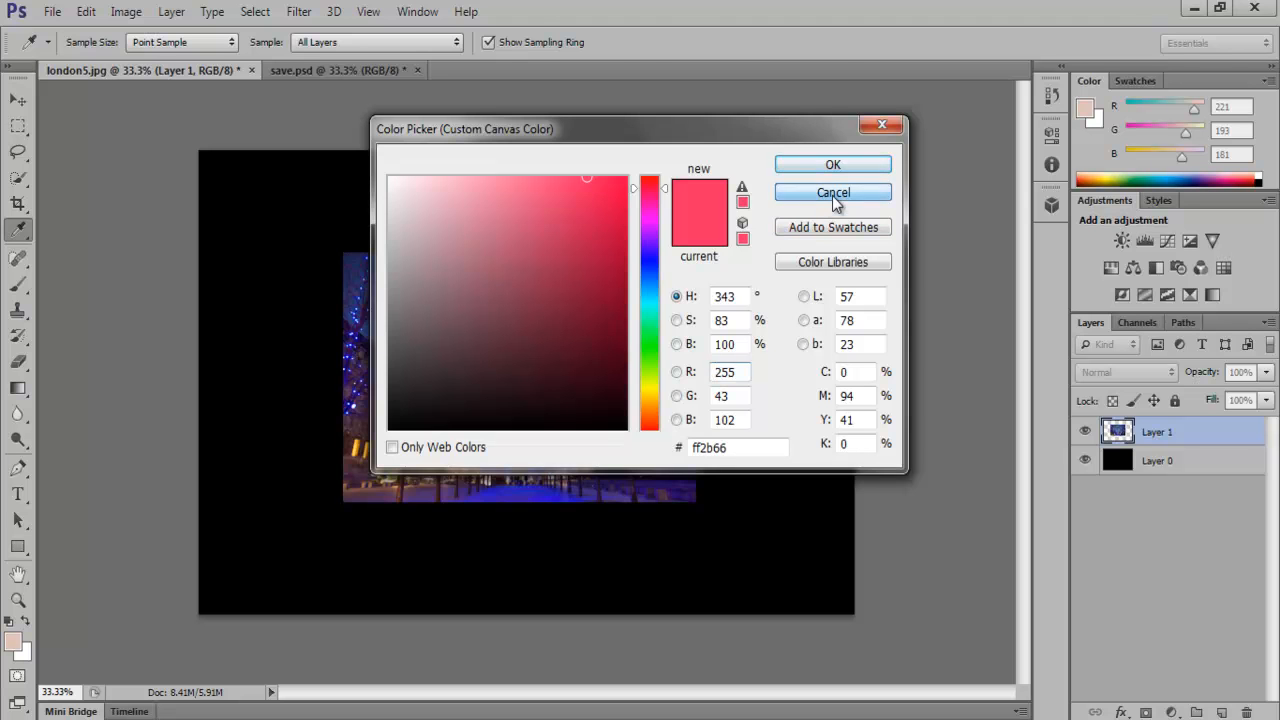
pyautogui.click(832, 192)
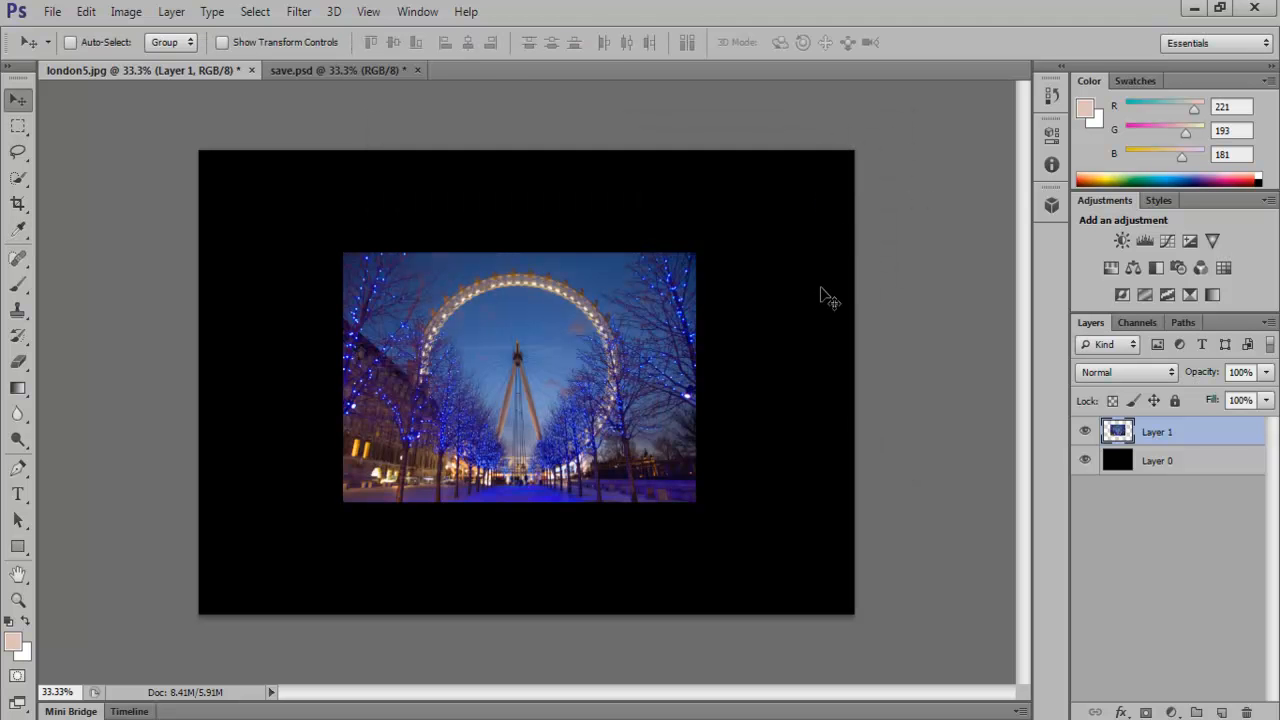
pyautogui.moveTo(650, 340)
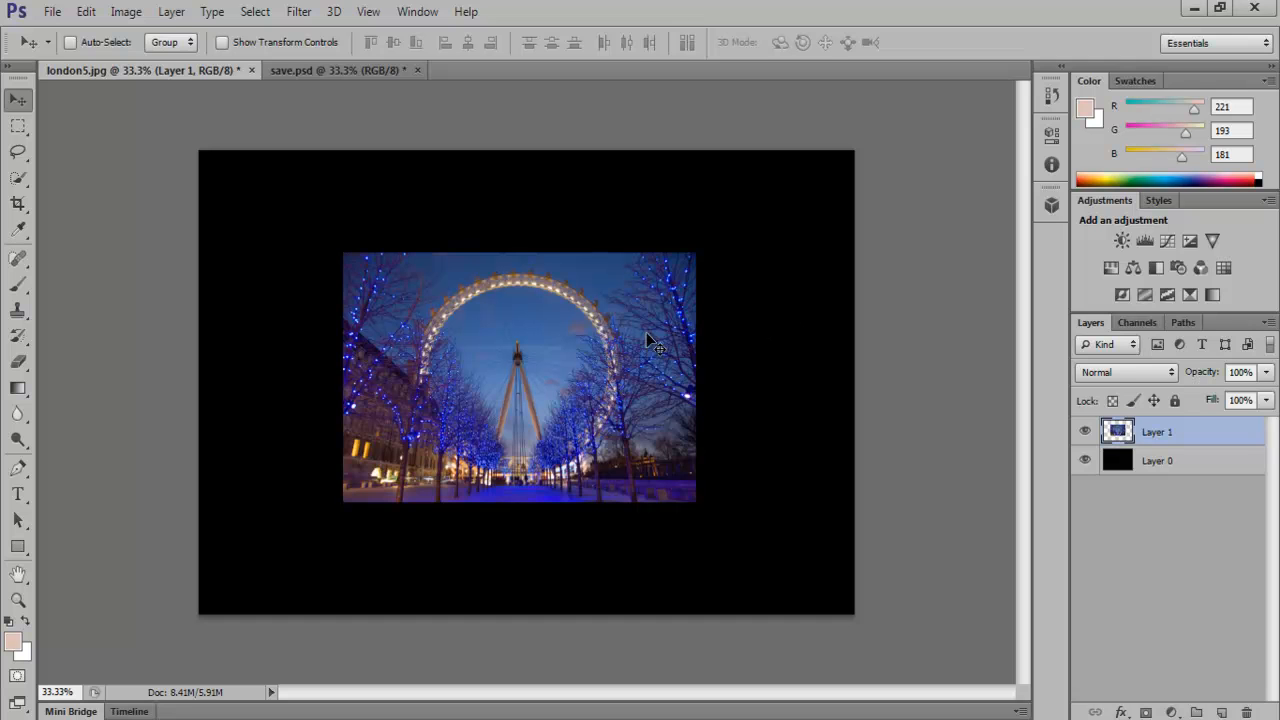
pyautogui.moveTo(530, 360)
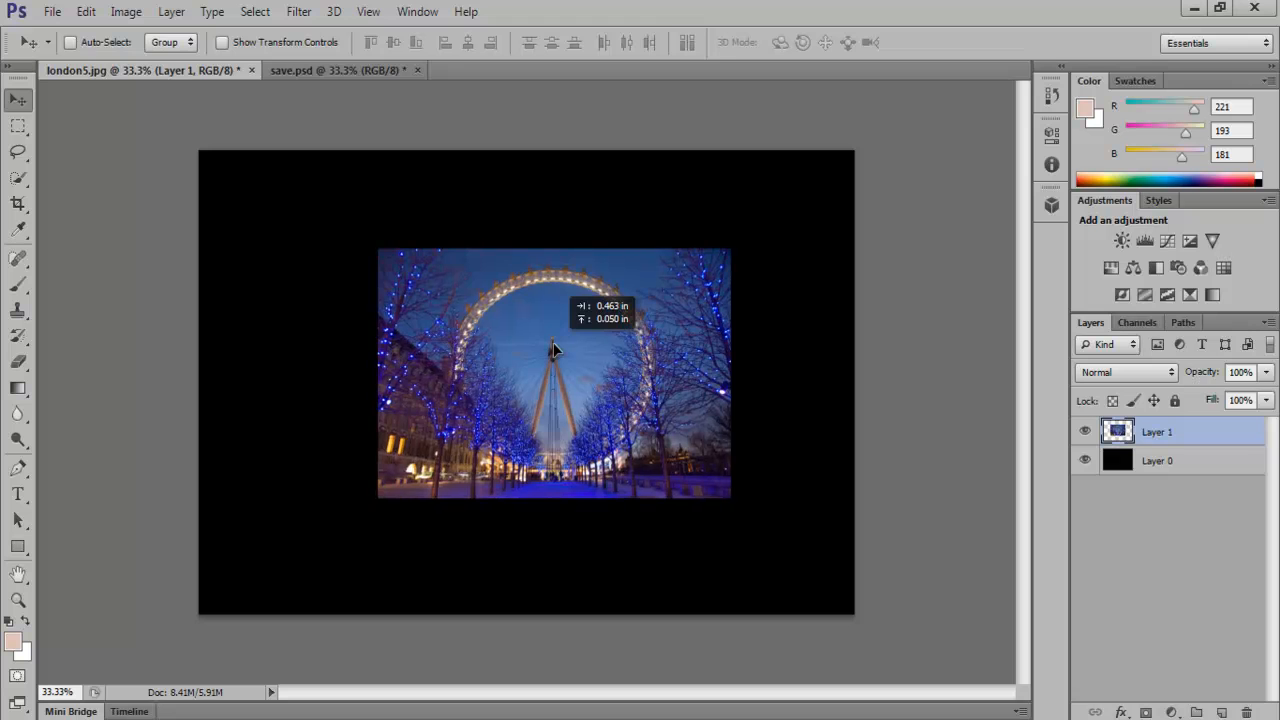
# - Drag the London Eye photo right, then back toward the canvas centre, watching the HUD offsets
pyautogui.moveTo(556, 350); pyautogui.dragTo(528, 360)
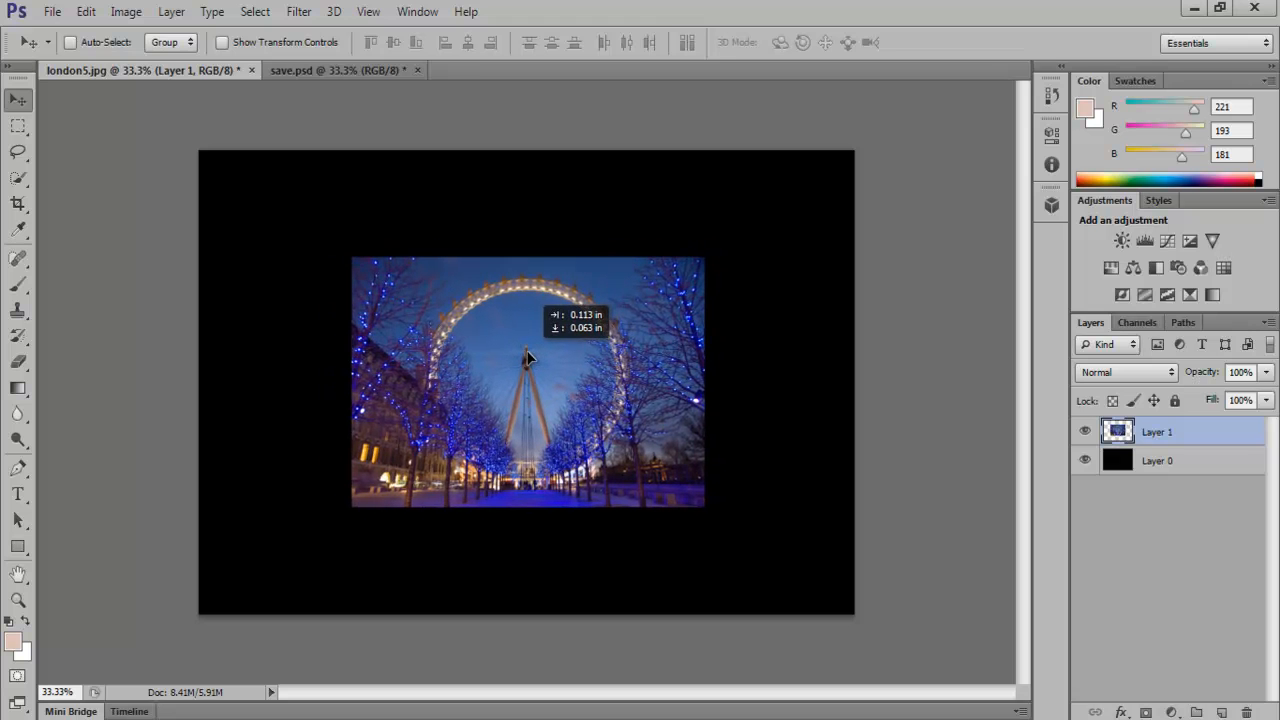
pyautogui.moveTo(528, 380); pyautogui.dragTo(512, 376)
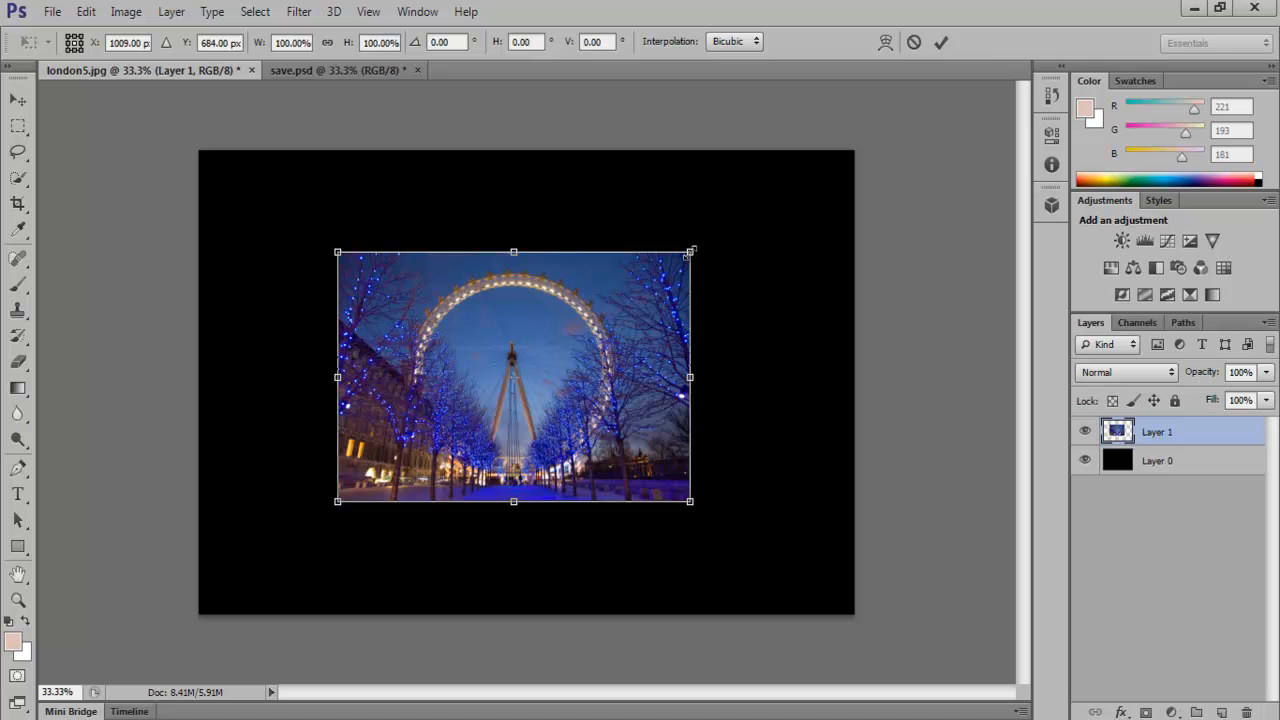
# - Enlarge, shrink and re-enlarge the photo with the corner handles, ending near its original size
pyautogui.moveTo(690, 252); pyautogui.dragTo(730, 224)
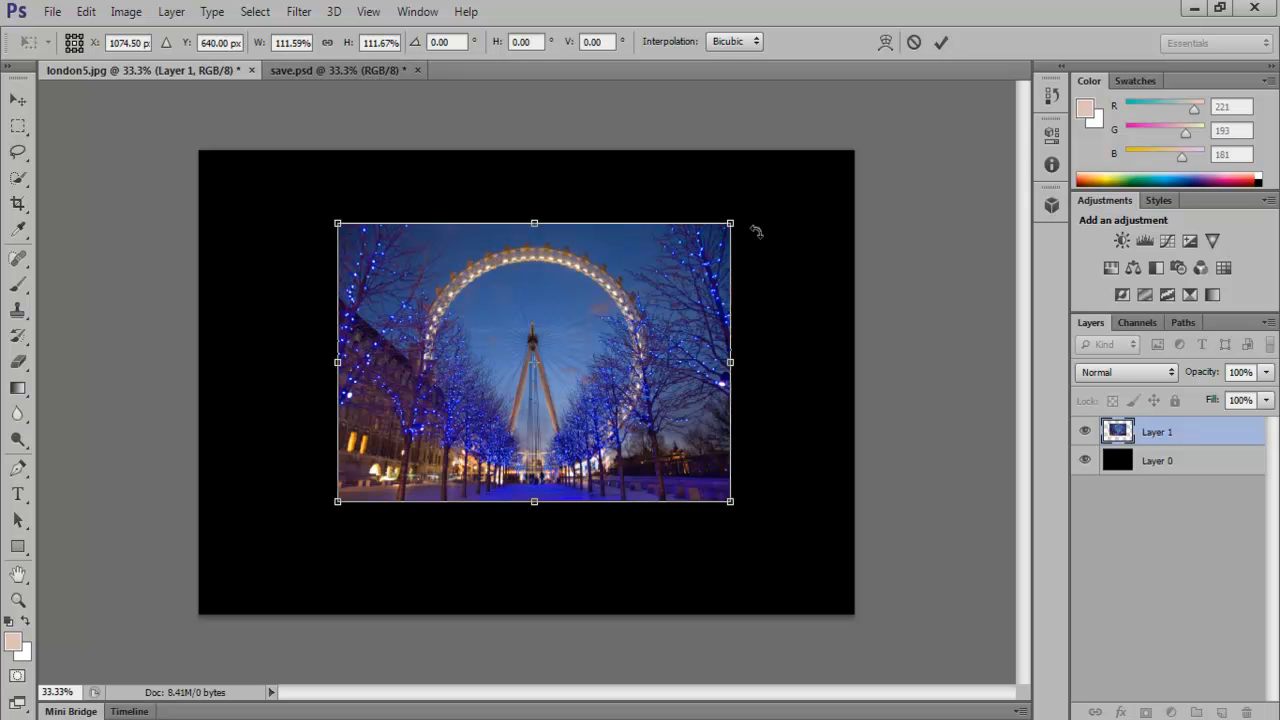
pyautogui.moveTo(730, 224); pyautogui.dragTo(660, 272)
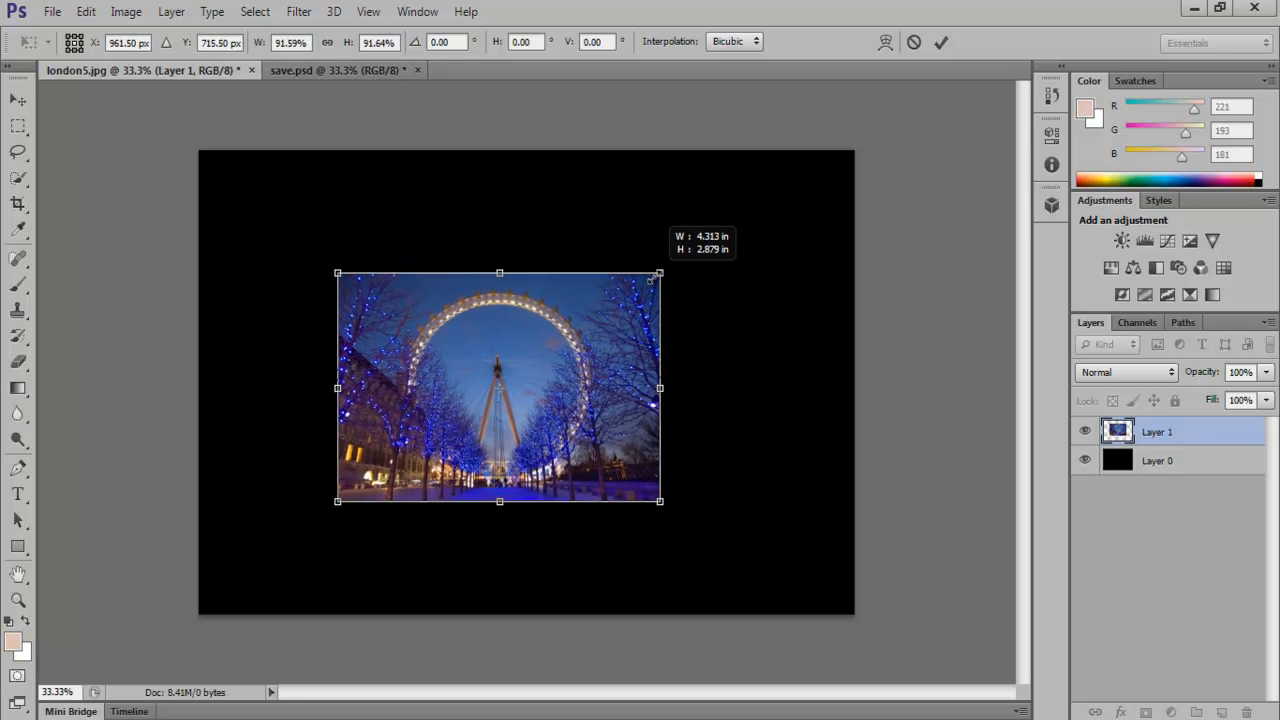
pyautogui.moveTo(660, 272); pyautogui.dragTo(684, 256)
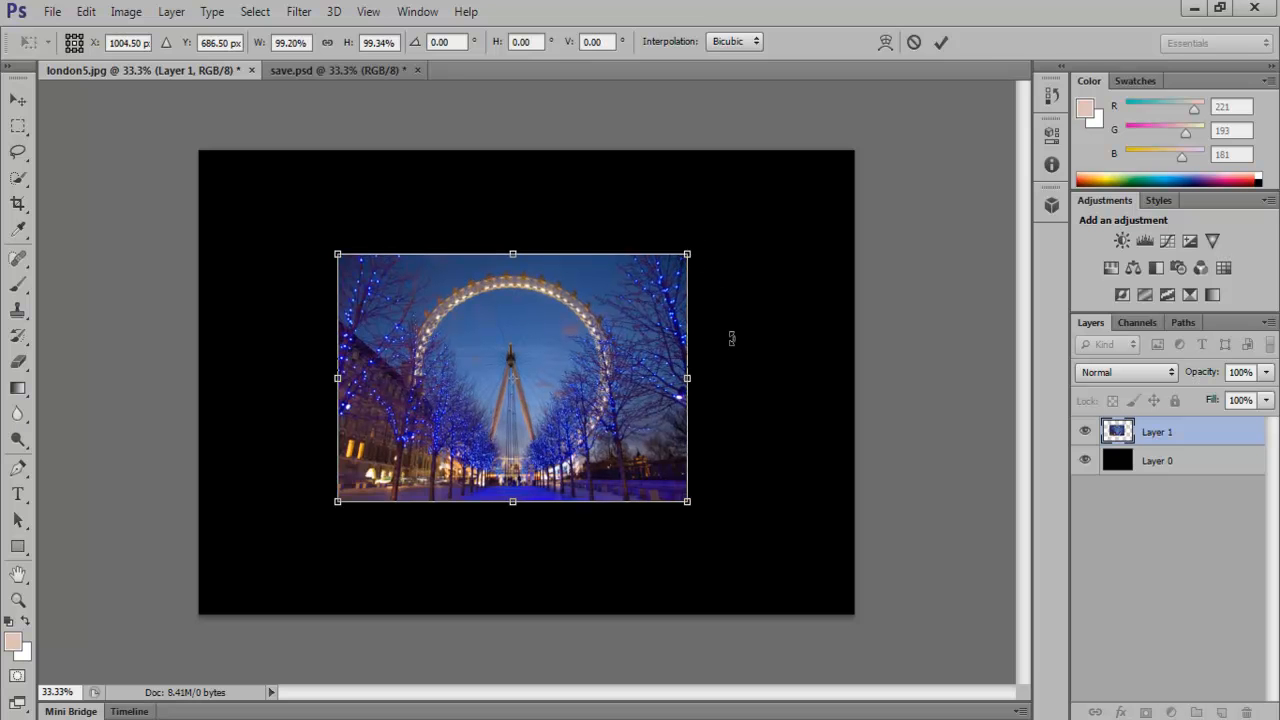
pyautogui.moveTo(688, 256); pyautogui.dragTo(700, 276)
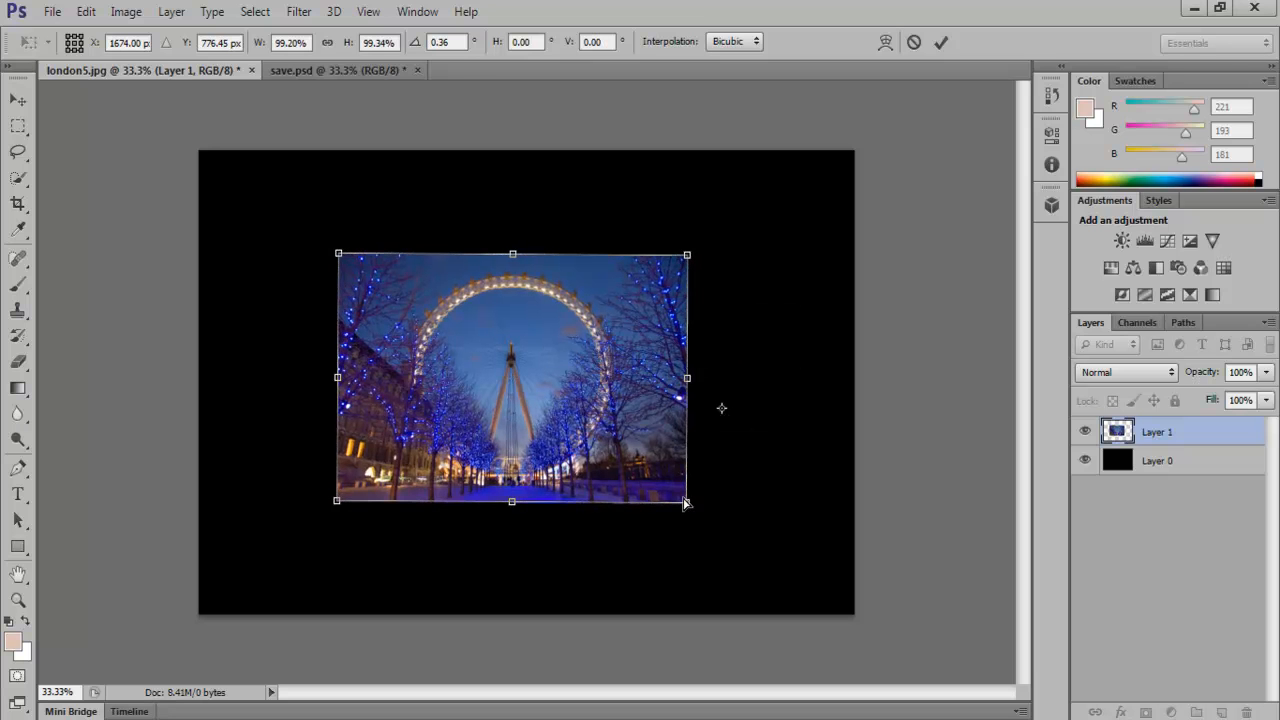
# - Rotate the photo to a steep ~18° tilt, then ease it back to about 1.7°
pyautogui.moveTo(688, 502); pyautogui.dragTo(644, 460)
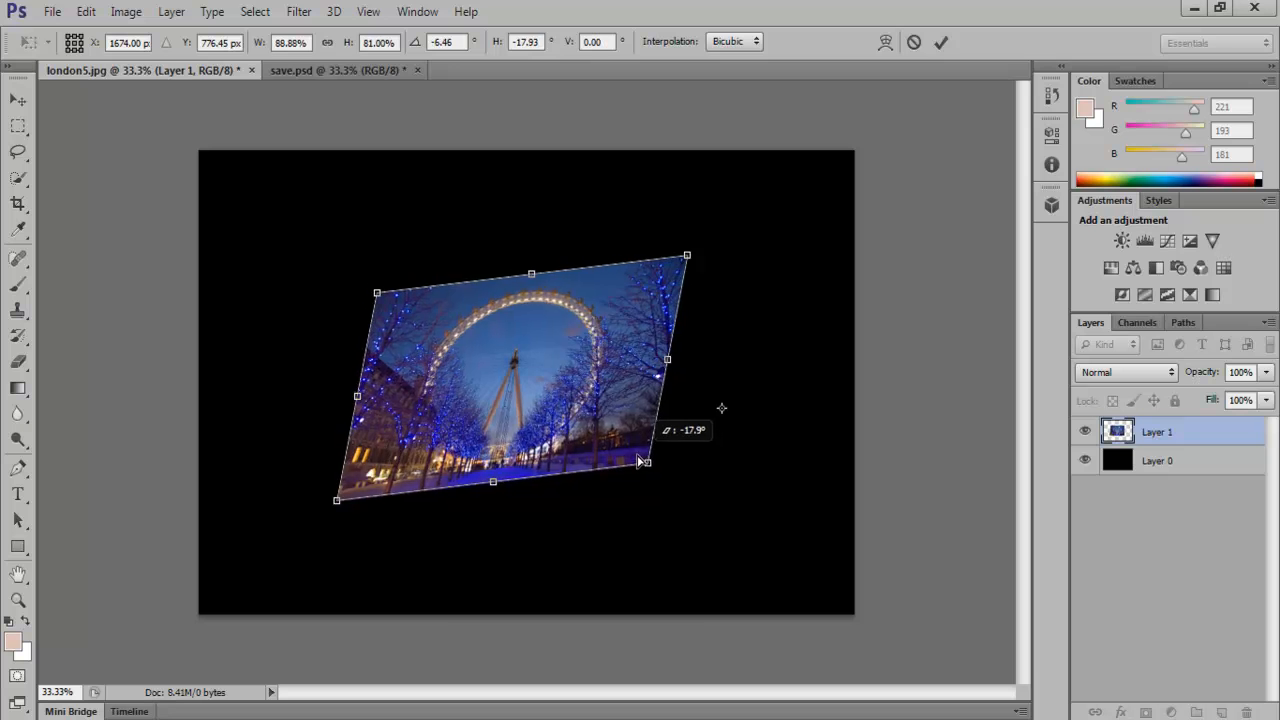
pyautogui.moveTo(644, 460); pyautogui.dragTo(688, 510)
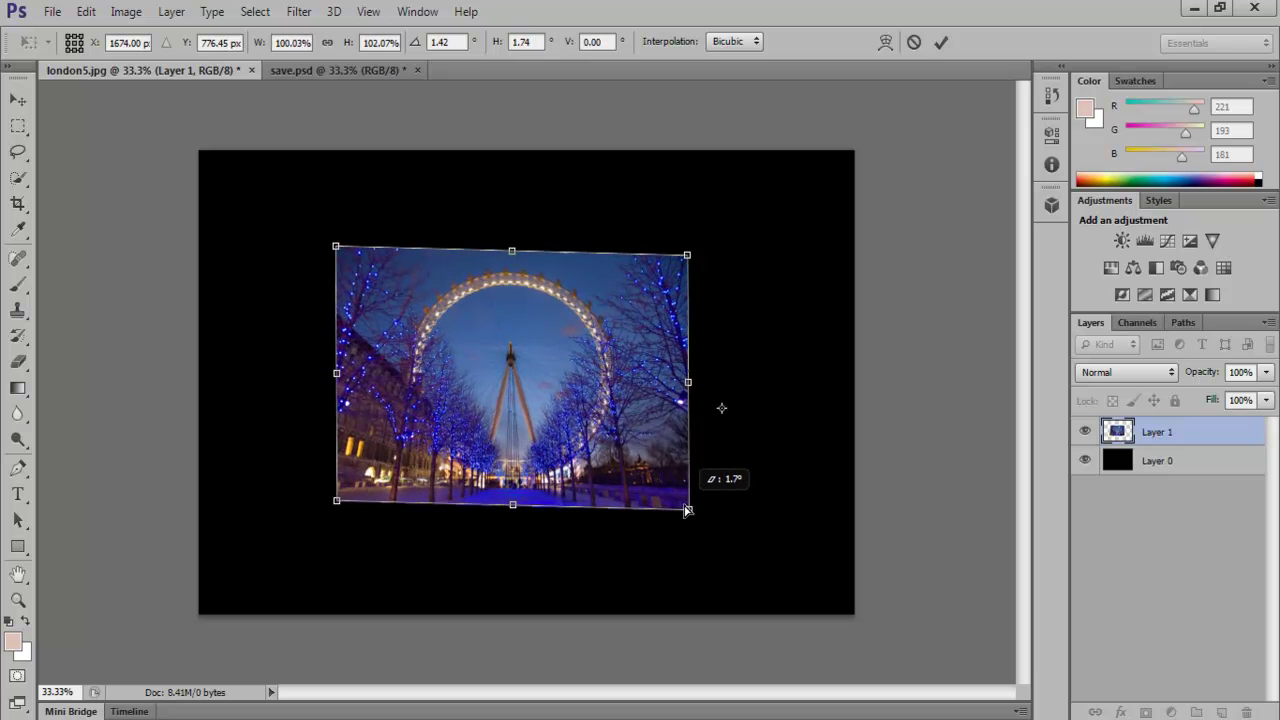